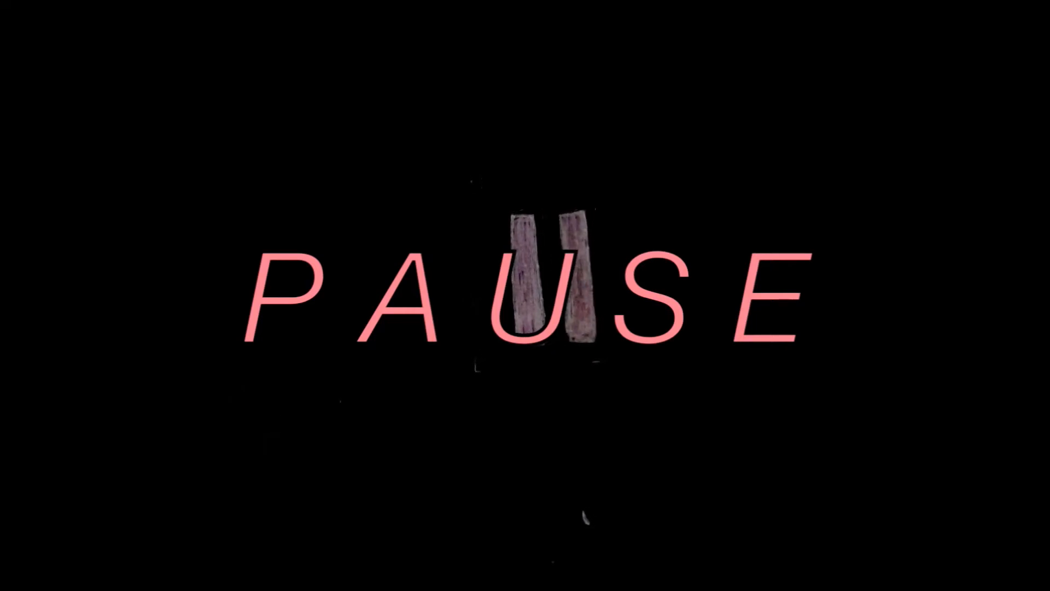
click(549, 275)
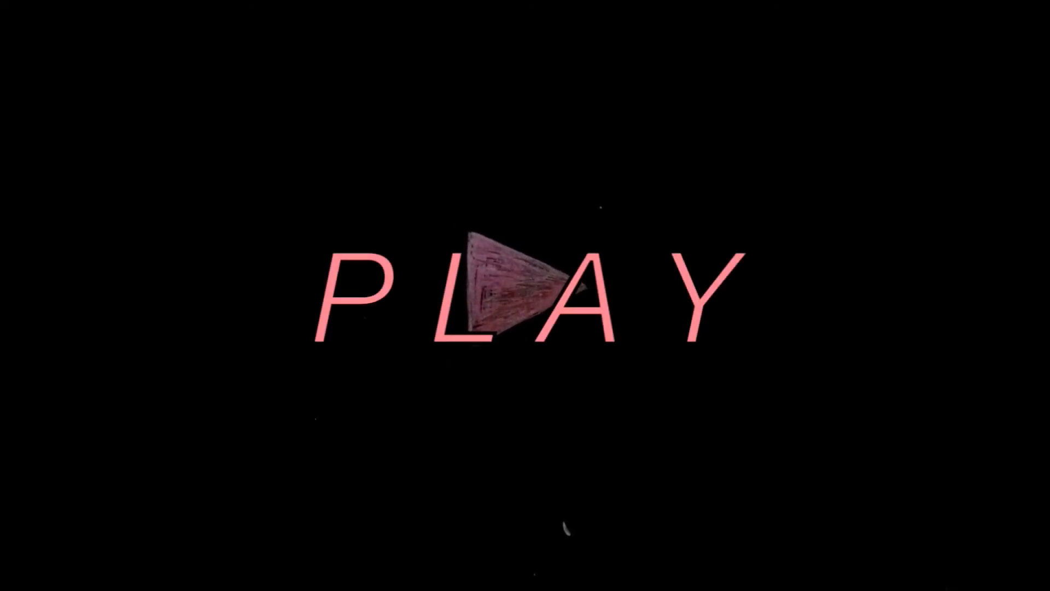
click(520, 288)
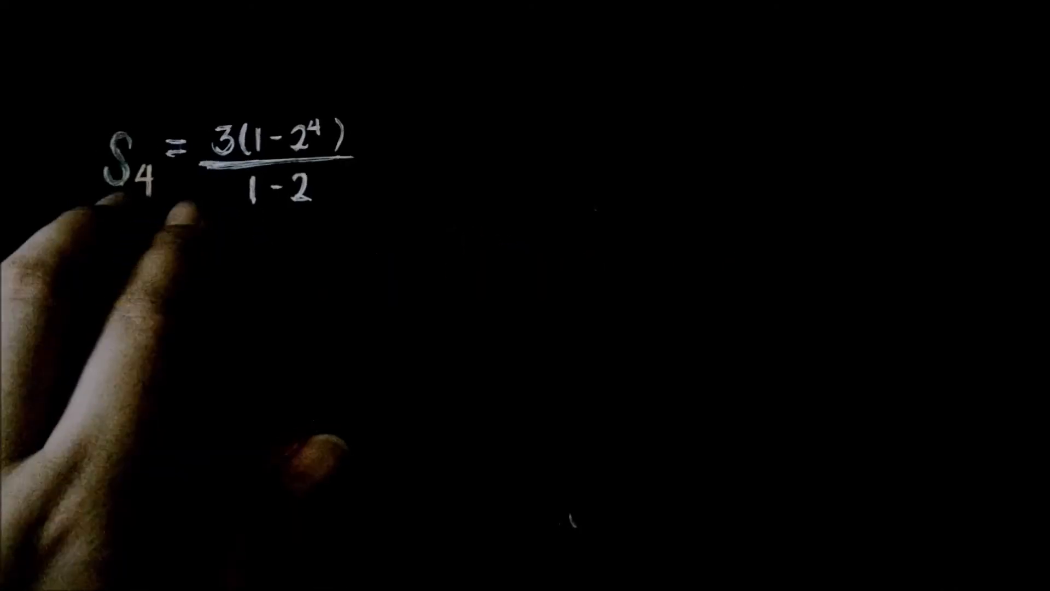